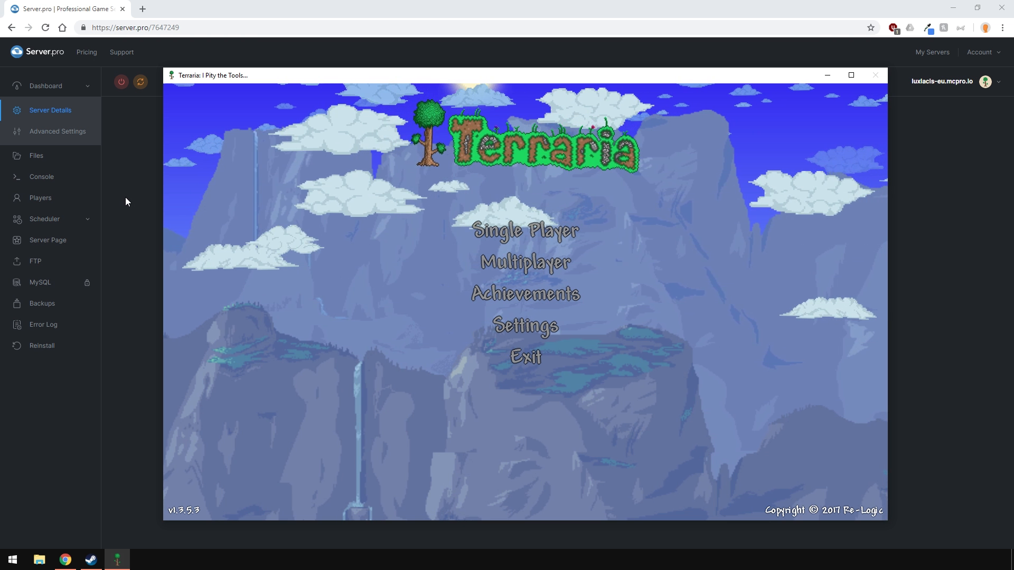
Open the worlds folder in the server's files and bring up the upload options
left_click(35, 155)
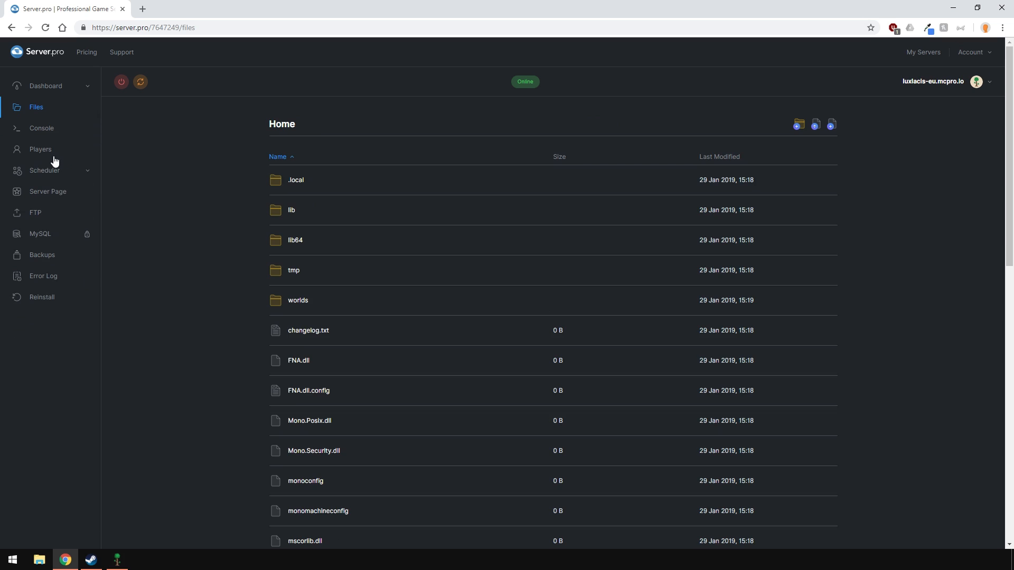
double_click(298, 300)
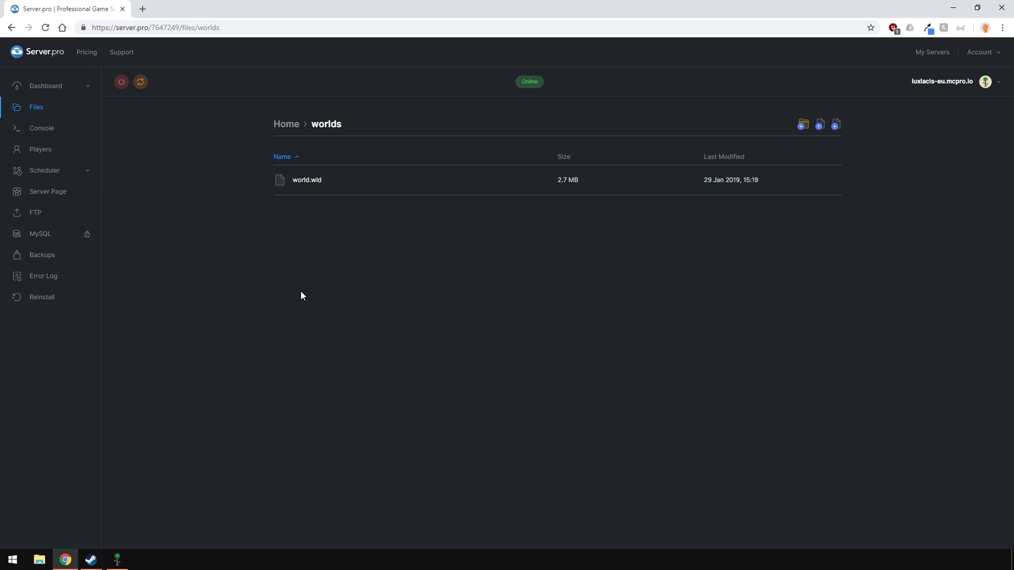
left_click(819, 124)
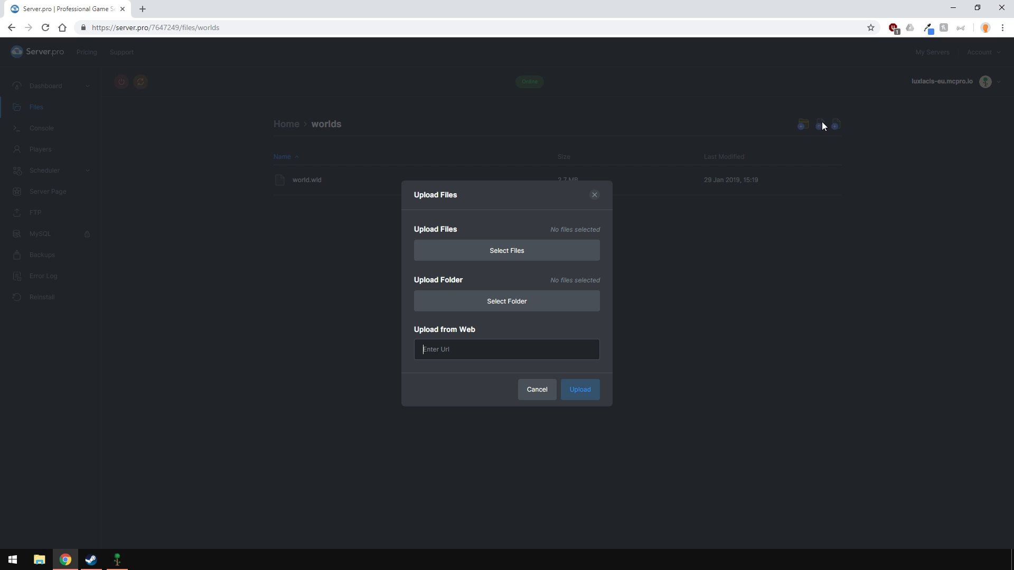
Select serverpro_world.wld from Documents > My Games > Terraria > Worlds for upload
left_click(506, 250)
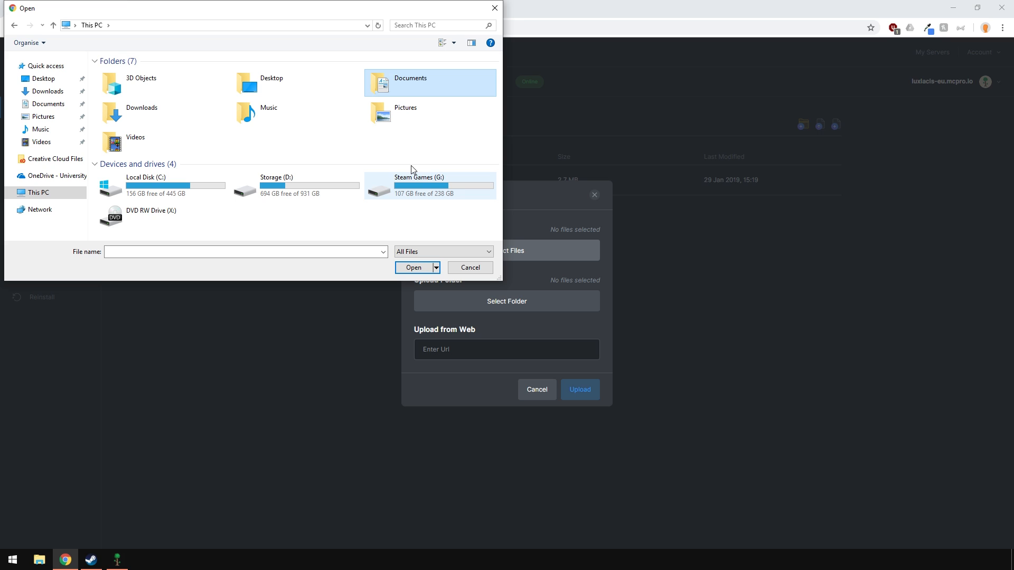
mouse_move(395, 80)
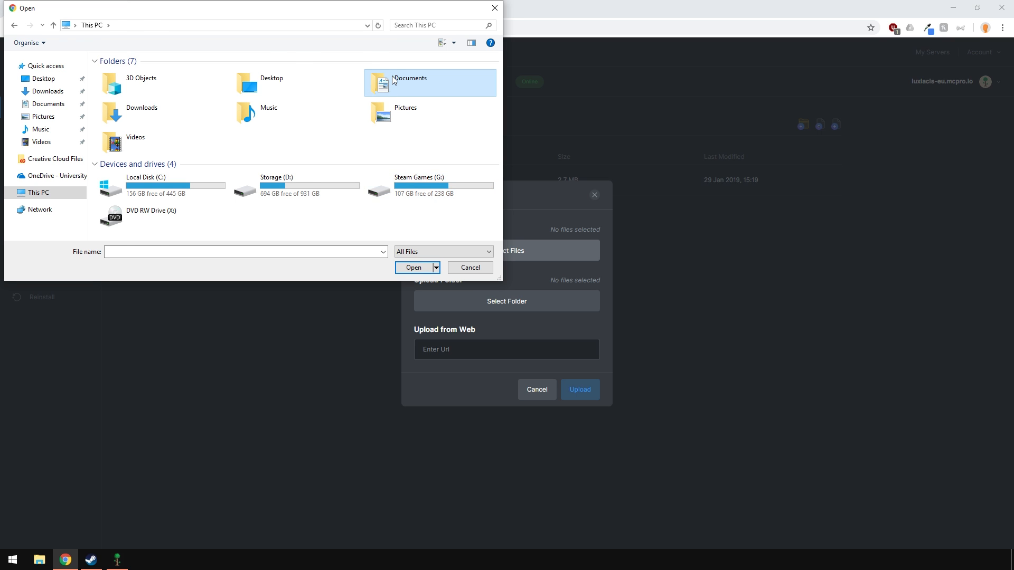
double_click(409, 83)
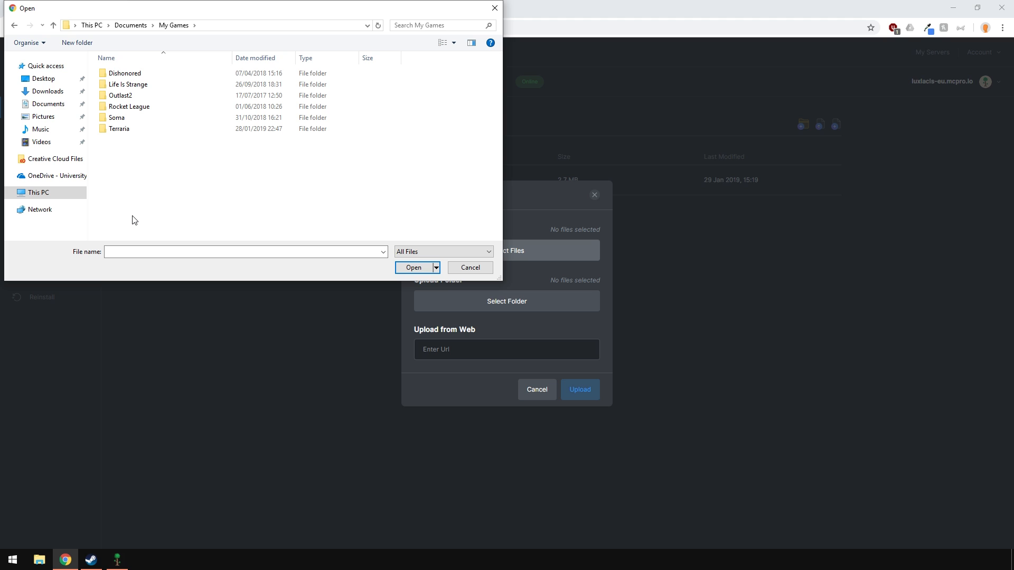
double_click(120, 128)
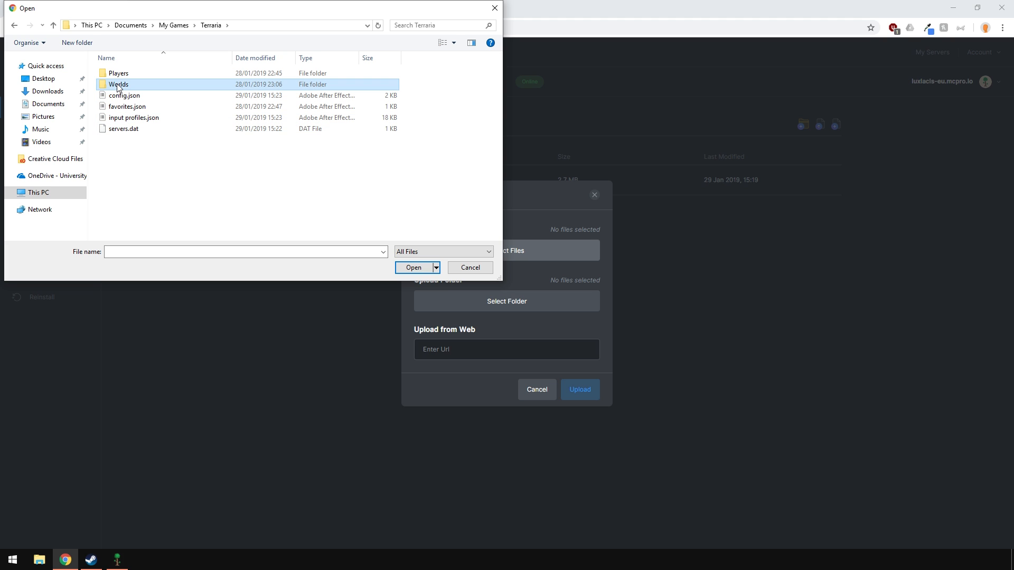
double_click(118, 84)
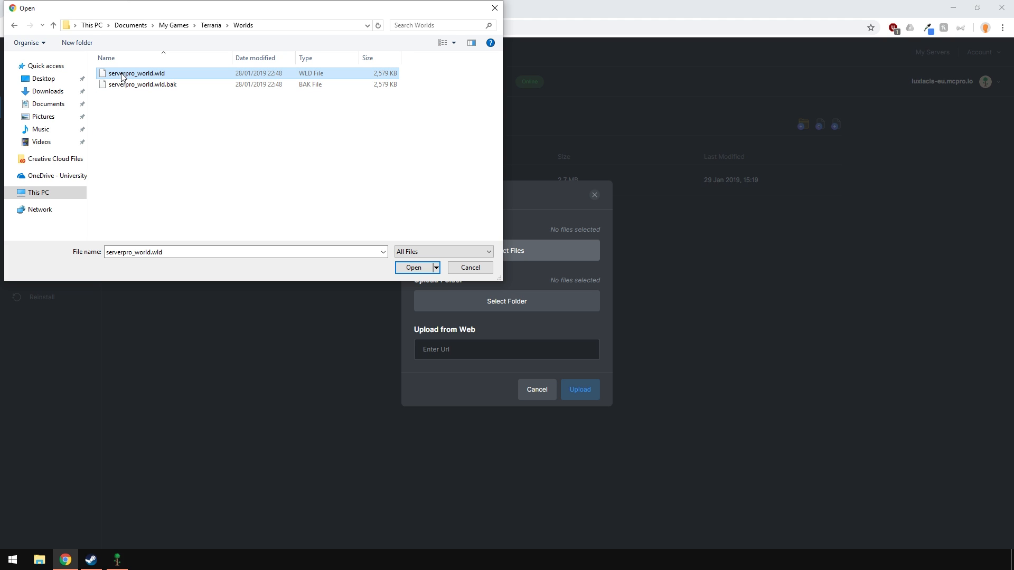
mouse_move(122, 80)
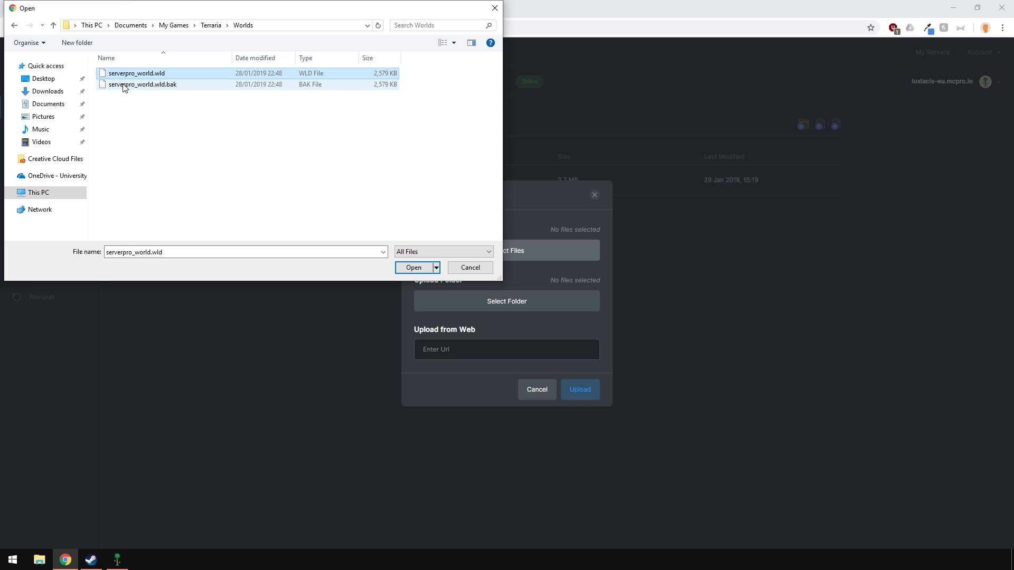
left_click(144, 84)
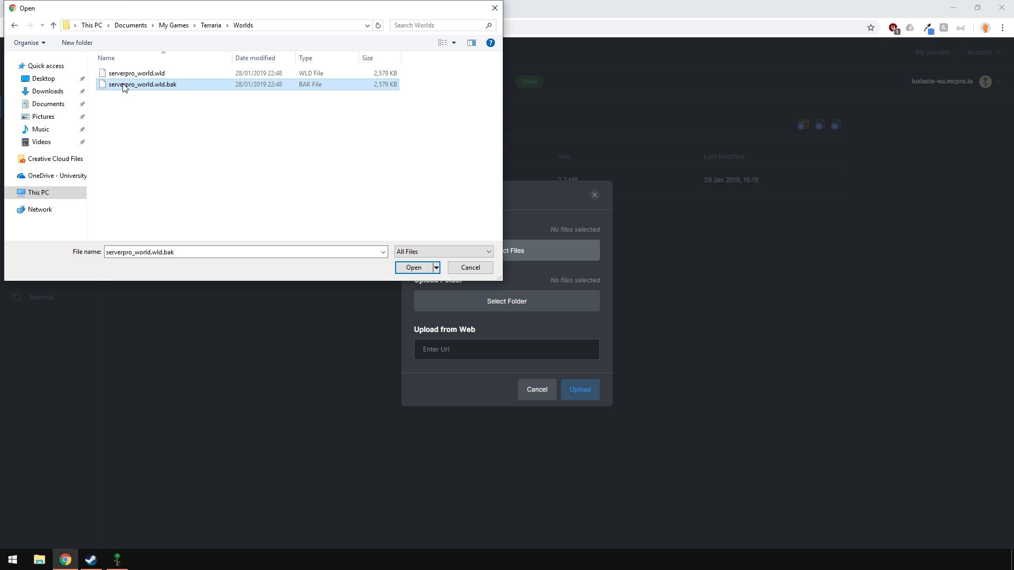
left_click(136, 72)
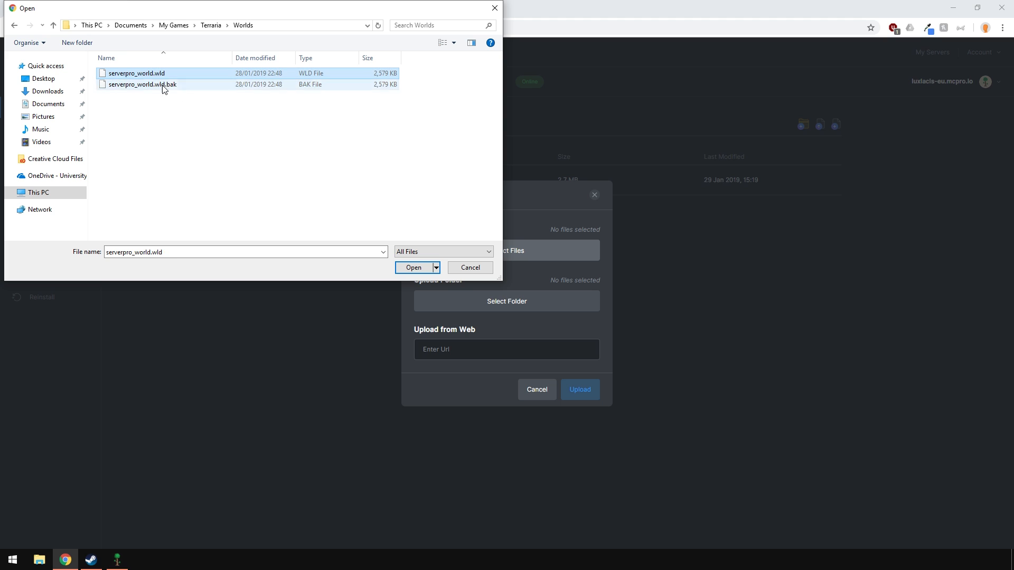
left_click(413, 268)
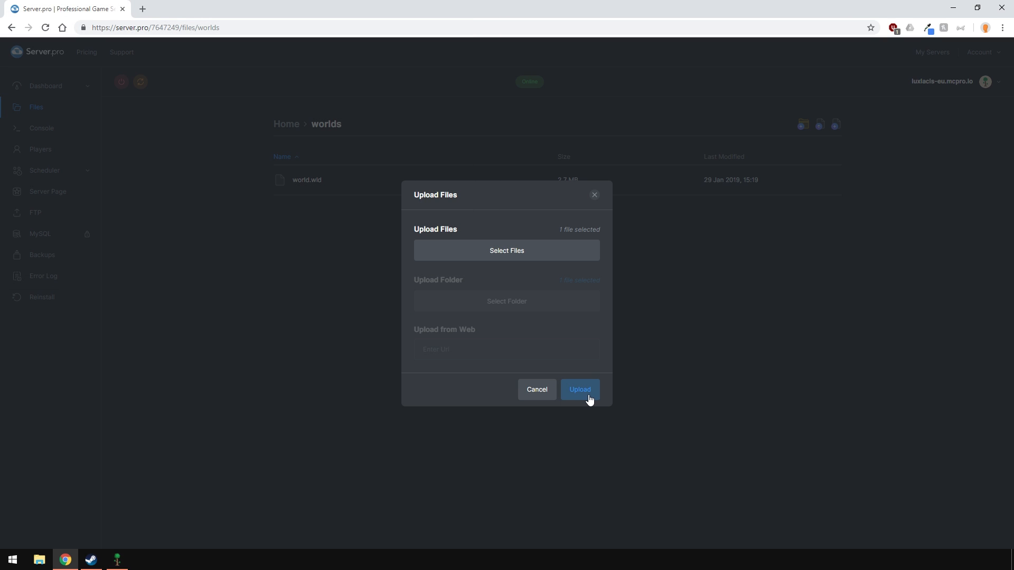
Upload serverpro_world.wld to the worlds folder and go back to Server Details
left_click(579, 389)
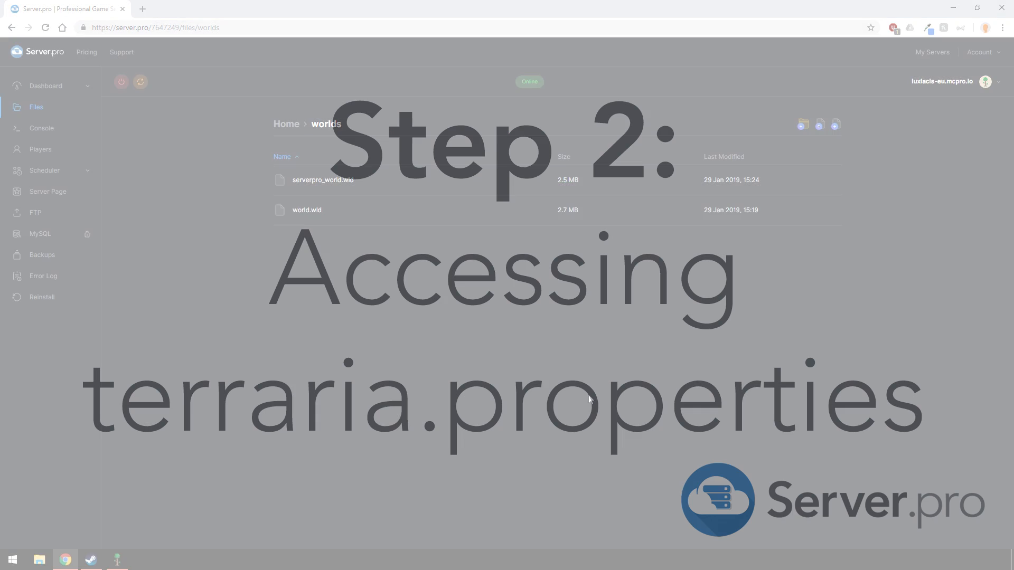
left_click(45, 86)
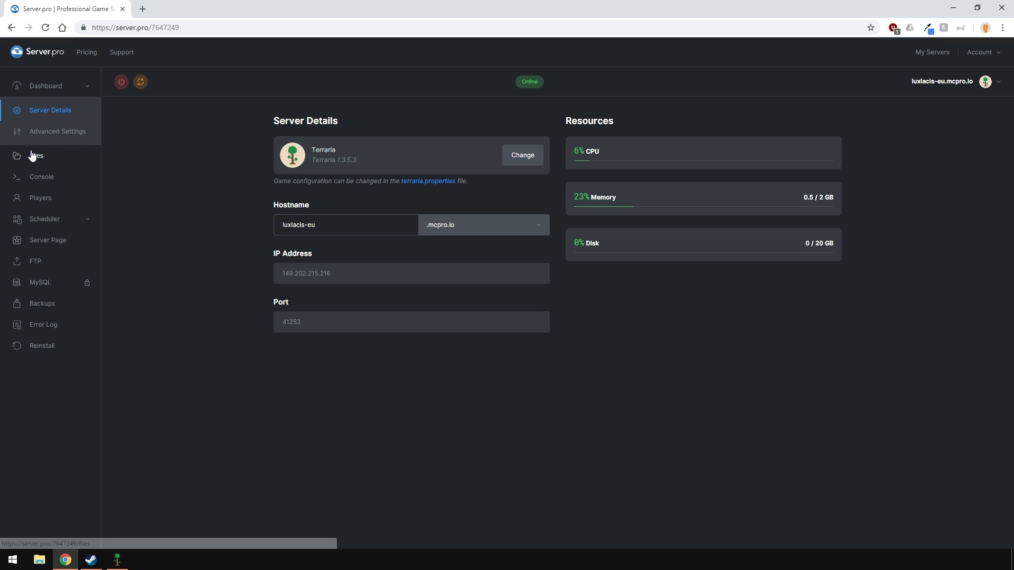
Edit terraria.properties so line 27 reads world=worlds/serverpro_world.wld, and save
left_click(35, 155)
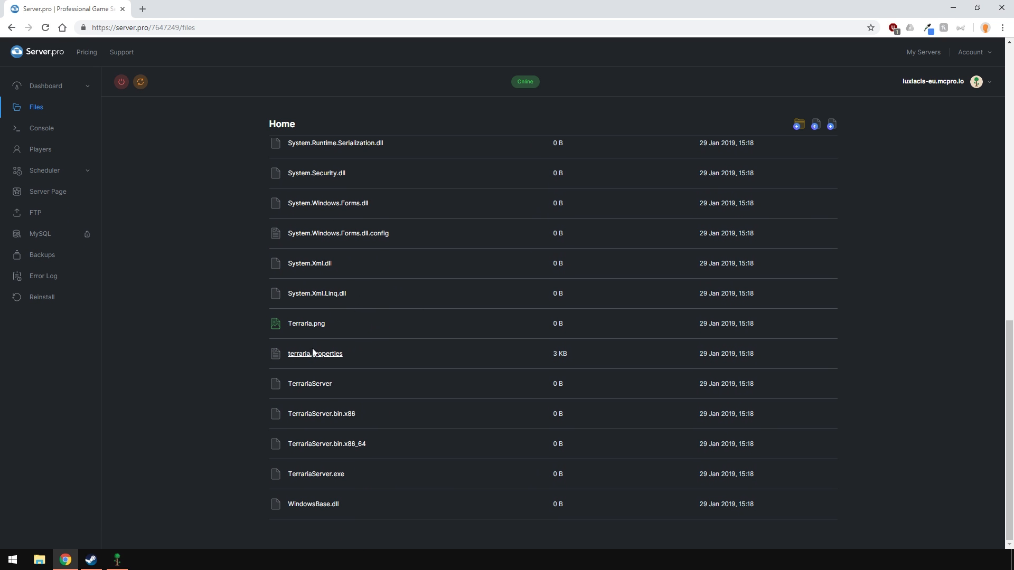
left_click(314, 354)
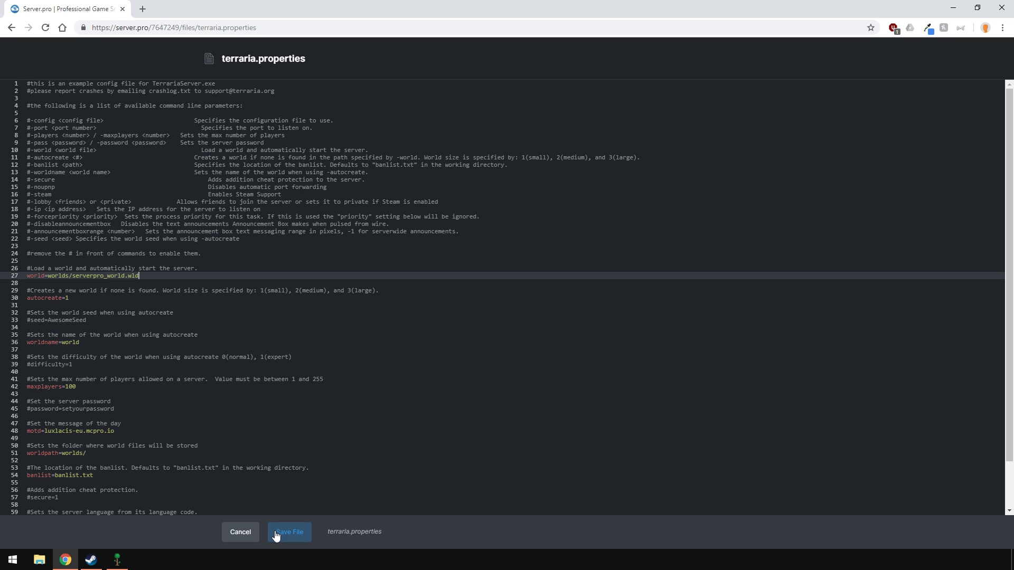
left_click(288, 532)
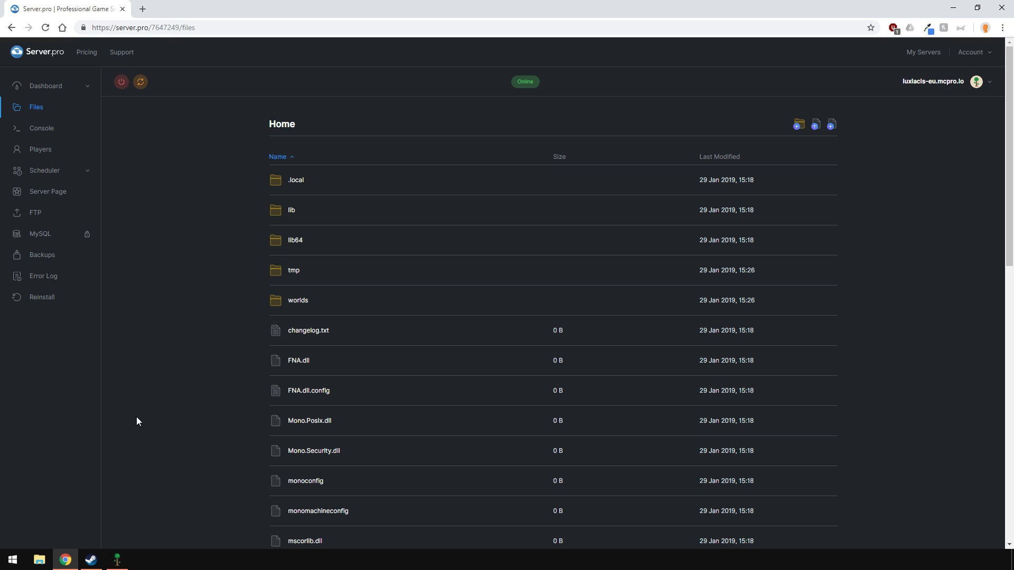
Join the server from Terraria's Multiplayer menu and equip the Copper Shortsword
left_click(116, 559)
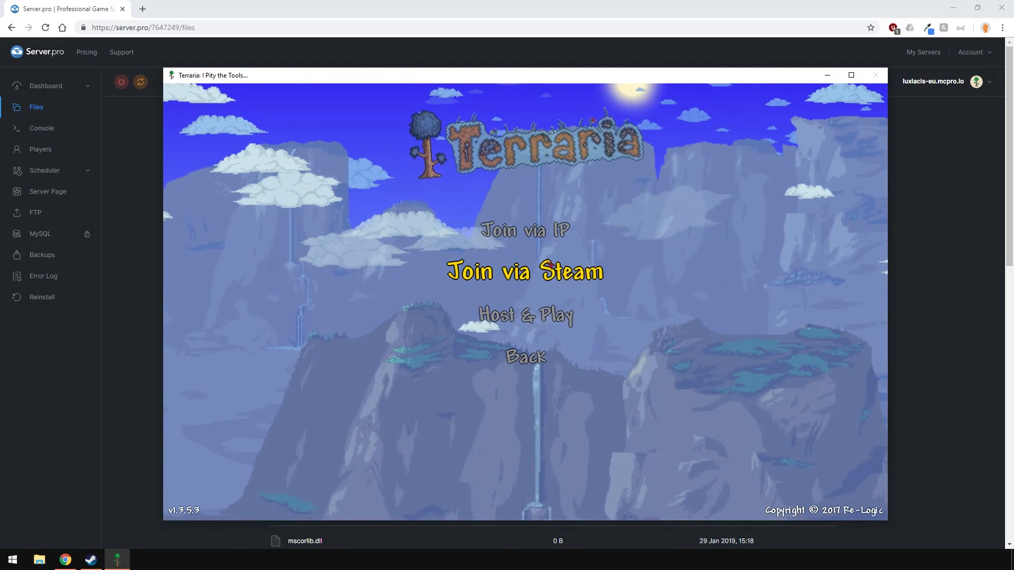
left_click(524, 230)
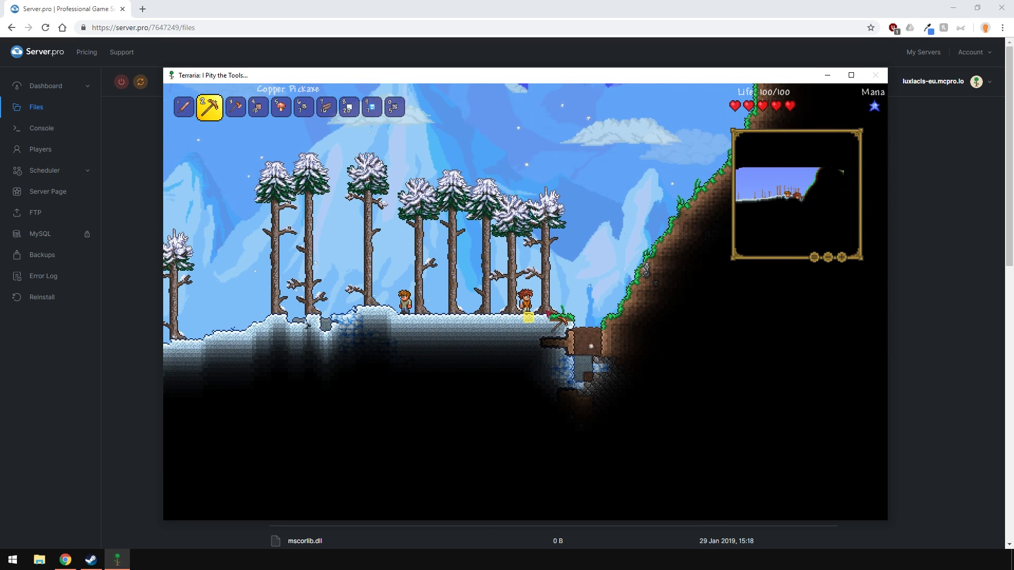
left_click(186, 107)
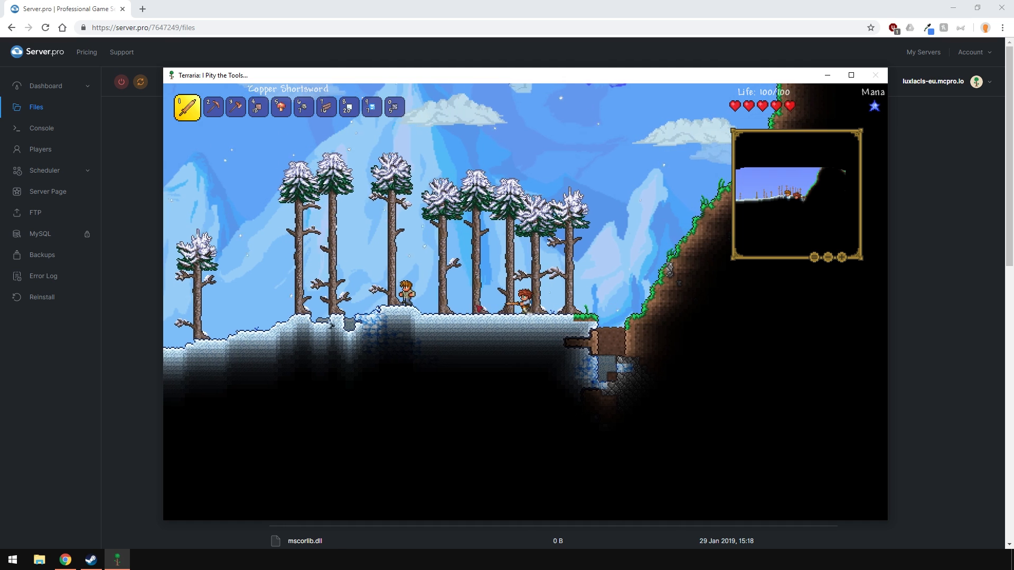